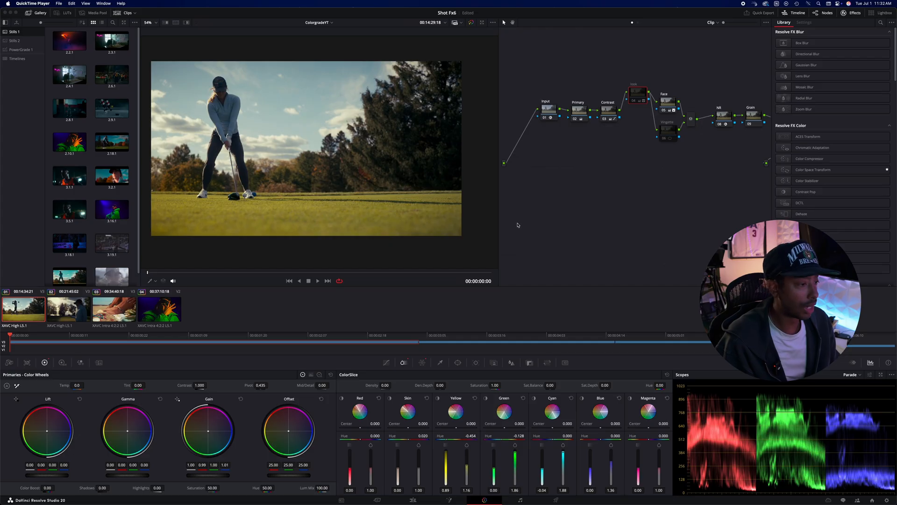
pyautogui.moveTo(520, 225)
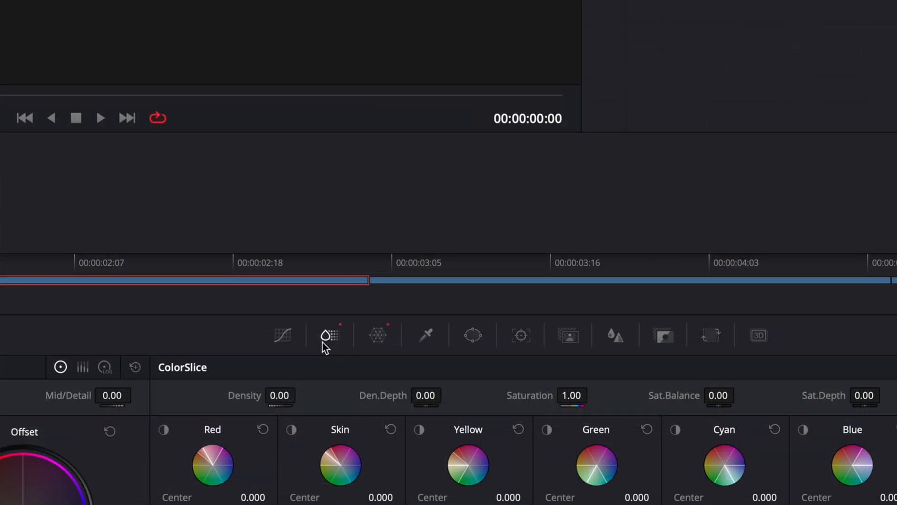
pyautogui.moveTo(329, 344)
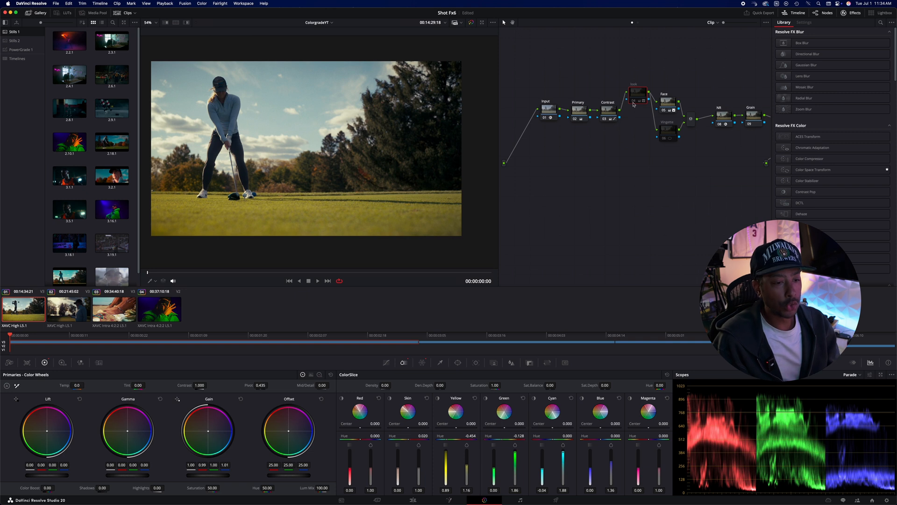
# Step: Select the Input CST node to view its S-Log3 to DaVinci Wide Gamut settings
pyautogui.click(637, 100)
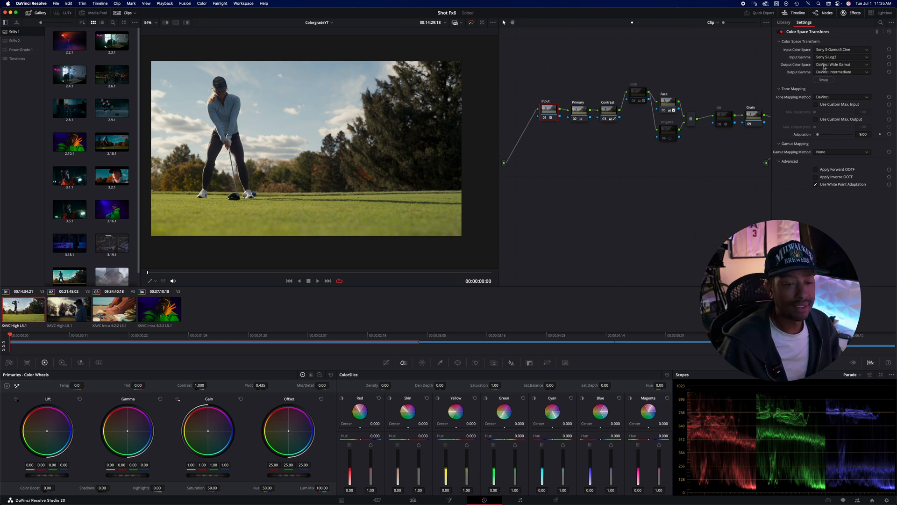
pyautogui.moveTo(822, 80)
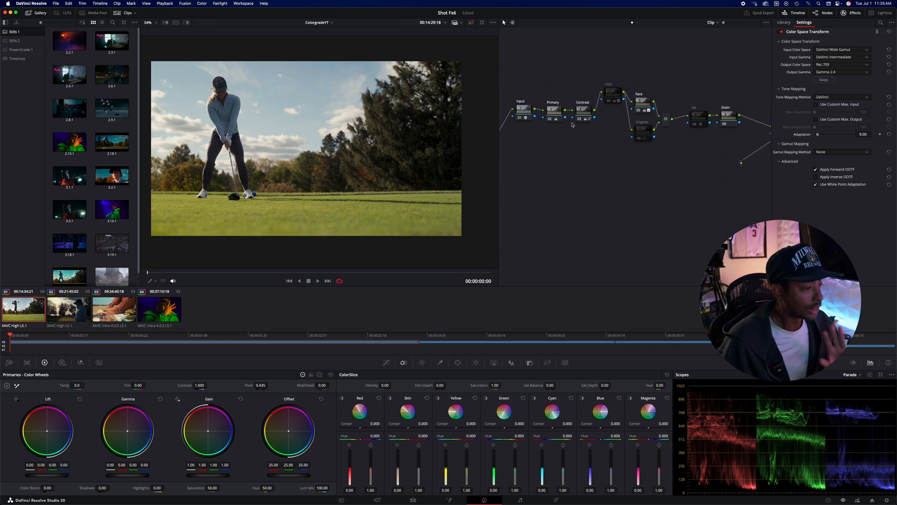
# Step: Reopen the Library, then bypass and restore the Contrast and look nodes to compare the grade
pyautogui.click(783, 22)
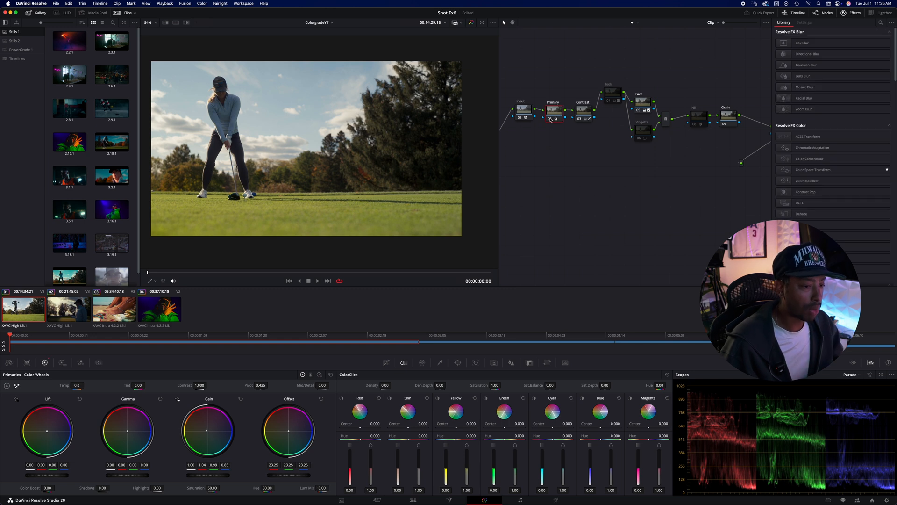
pyautogui.click(556, 117)
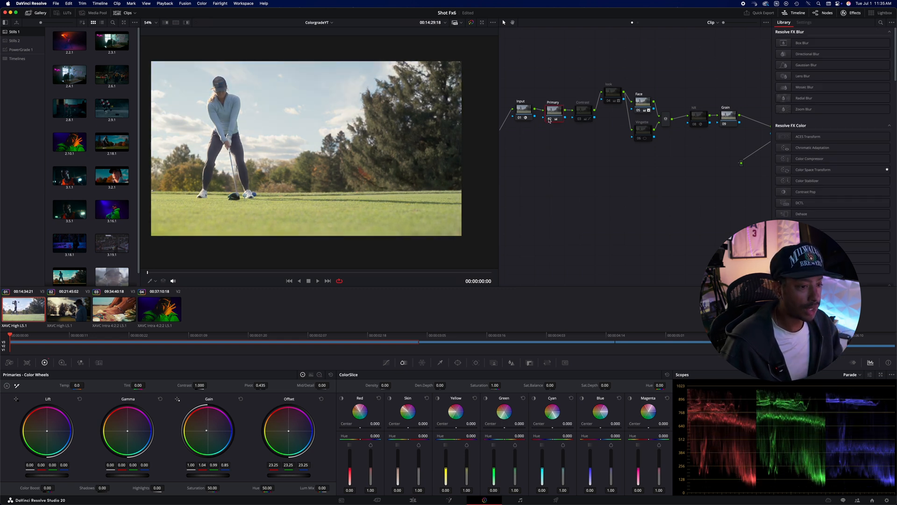
pyautogui.click(582, 109)
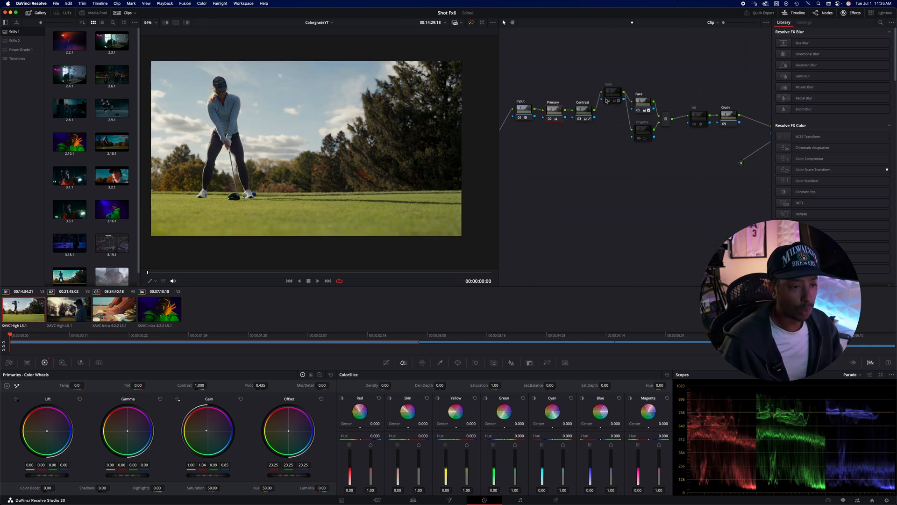
pyautogui.click(612, 93)
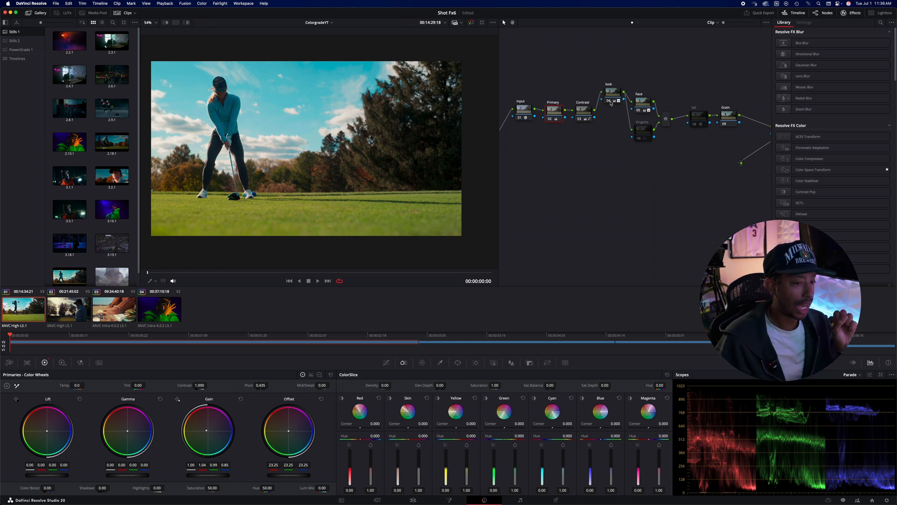
pyautogui.click(609, 101)
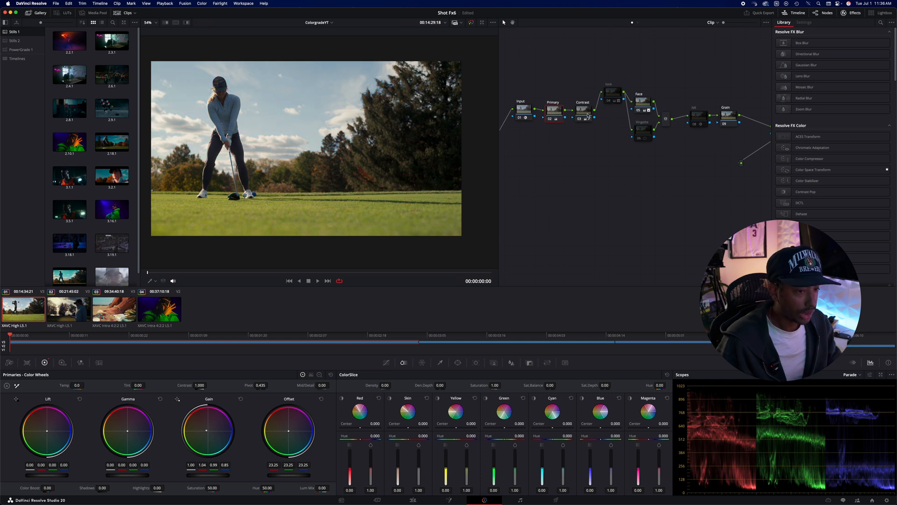
# Step: Add a node after the look node and lower ColorSlice yellow density and saturation
pyautogui.rightClick(613, 93)
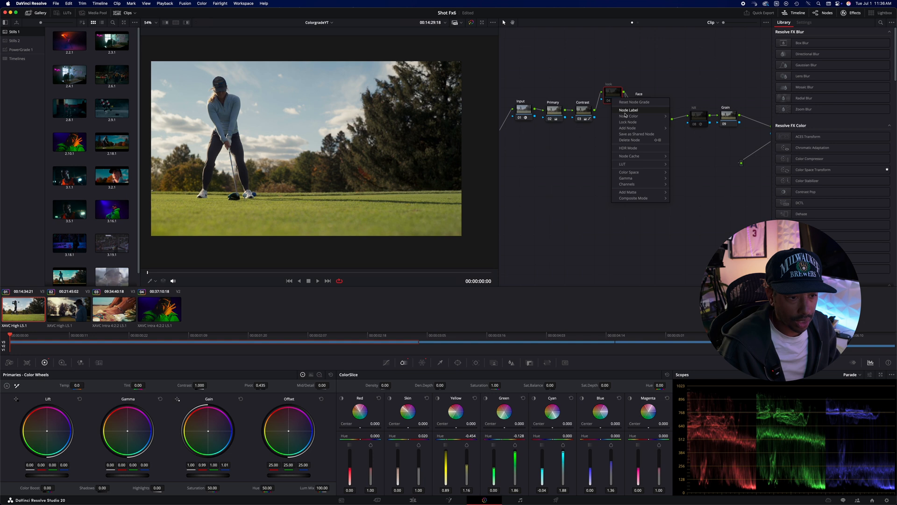
pyautogui.click(628, 128)
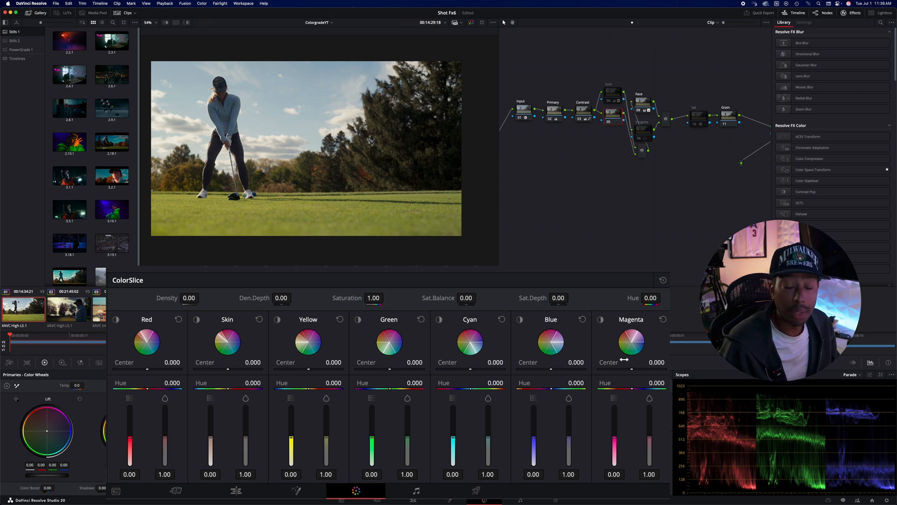
pyautogui.moveTo(298, 352)
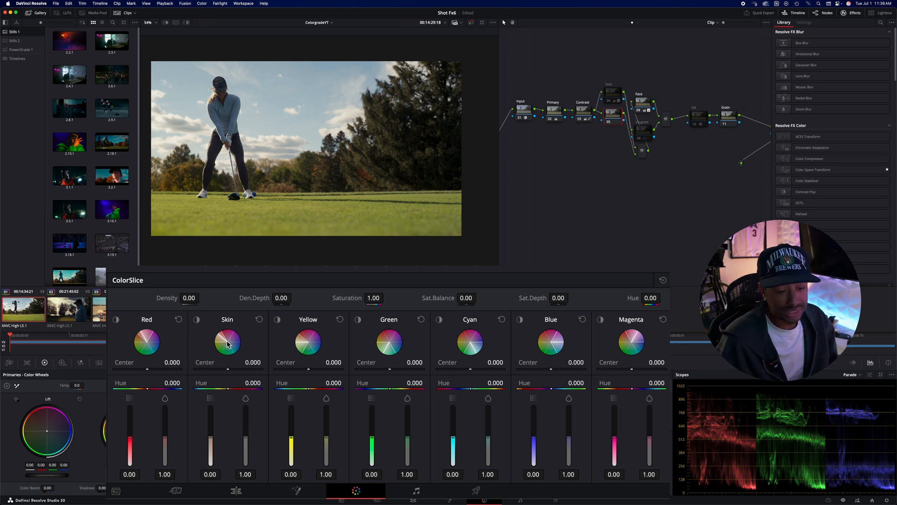
pyautogui.moveTo(325, 429)
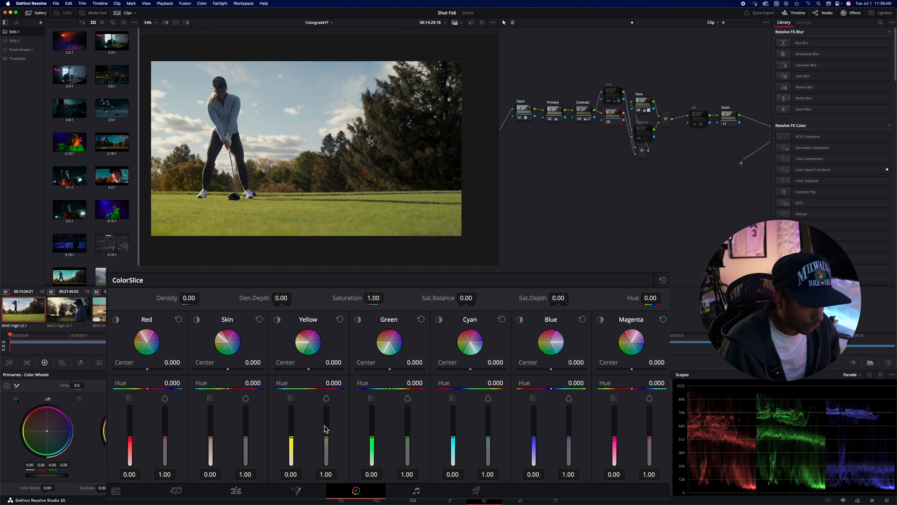
pyautogui.moveTo(311, 394)
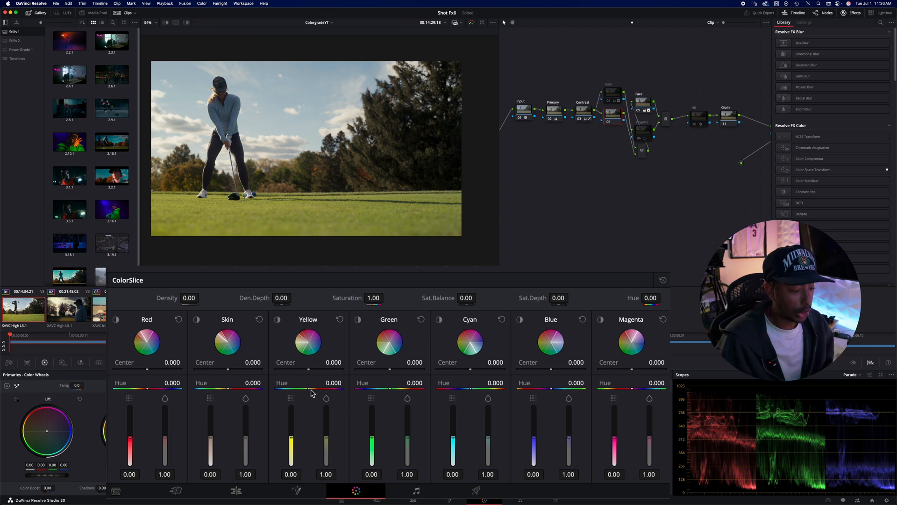
pyautogui.moveTo(328, 413)
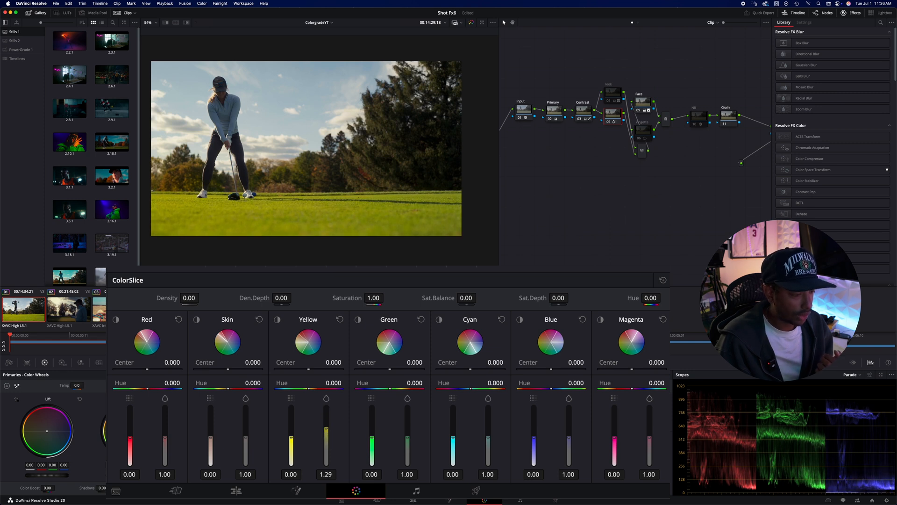
pyautogui.moveTo(326, 418); pyautogui.dragTo(326, 435)
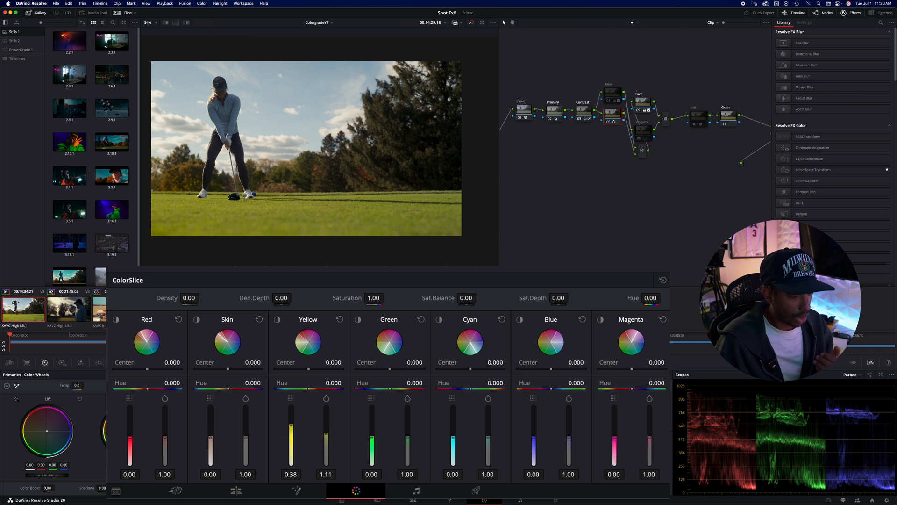
pyautogui.moveTo(290, 417); pyautogui.dragTo(290, 438)
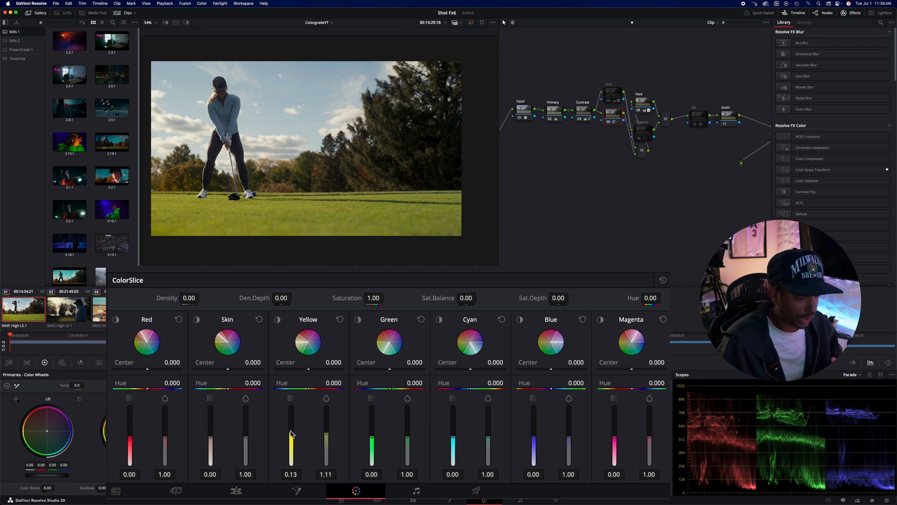
pyautogui.moveTo(354, 425)
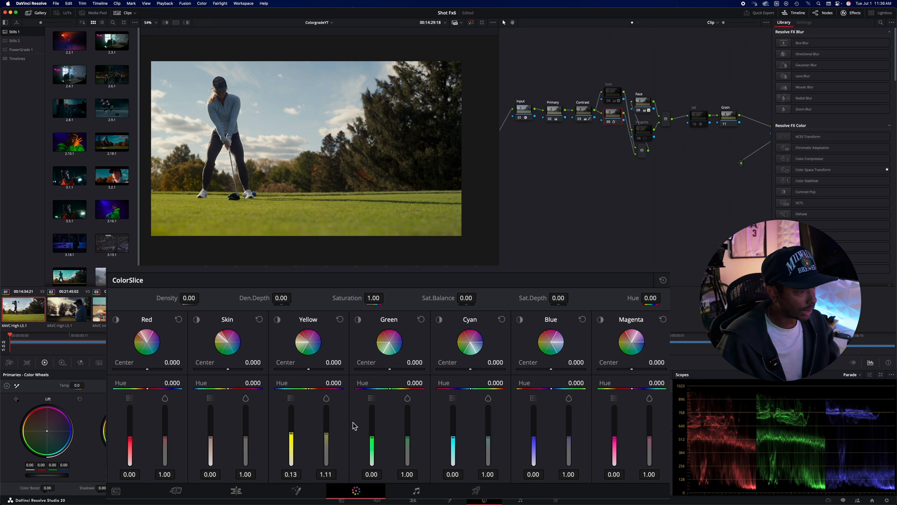
pyautogui.moveTo(452, 437)
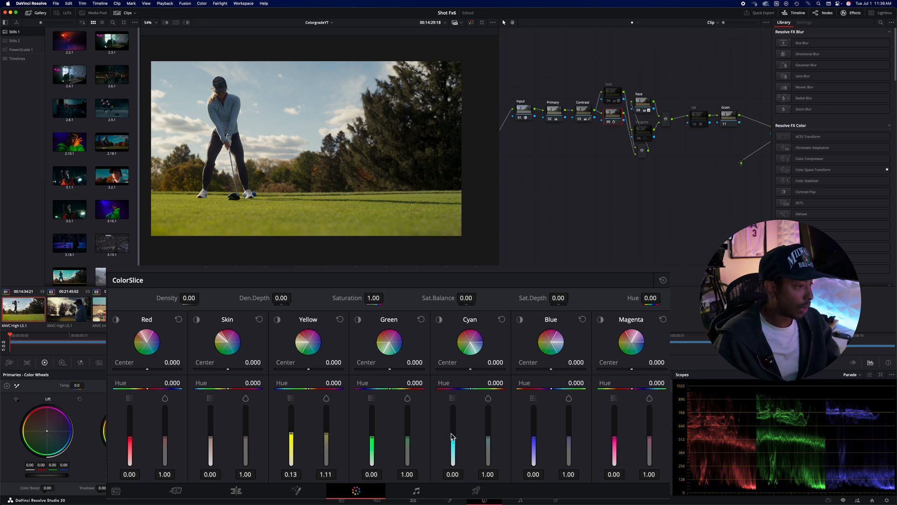
pyautogui.moveTo(465, 437)
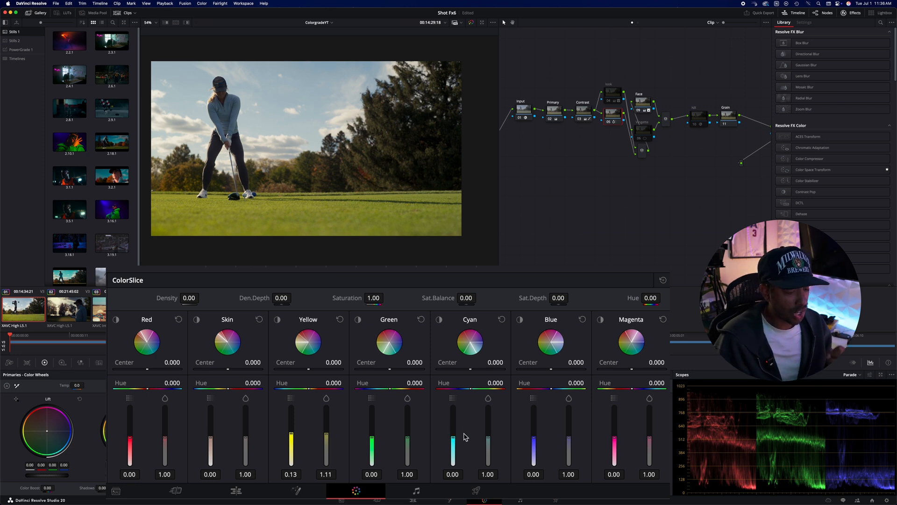
pyautogui.moveTo(470, 438)
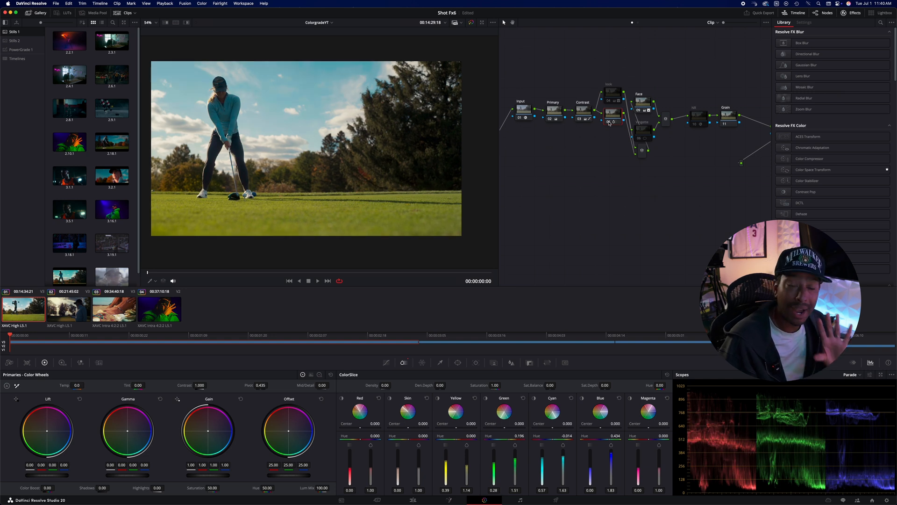
pyautogui.moveTo(405, 451)
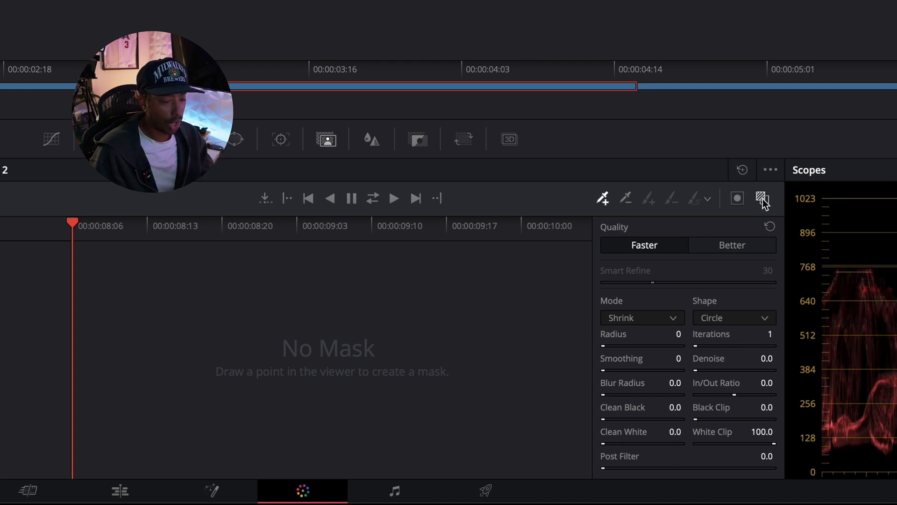
pyautogui.moveTo(762, 198)
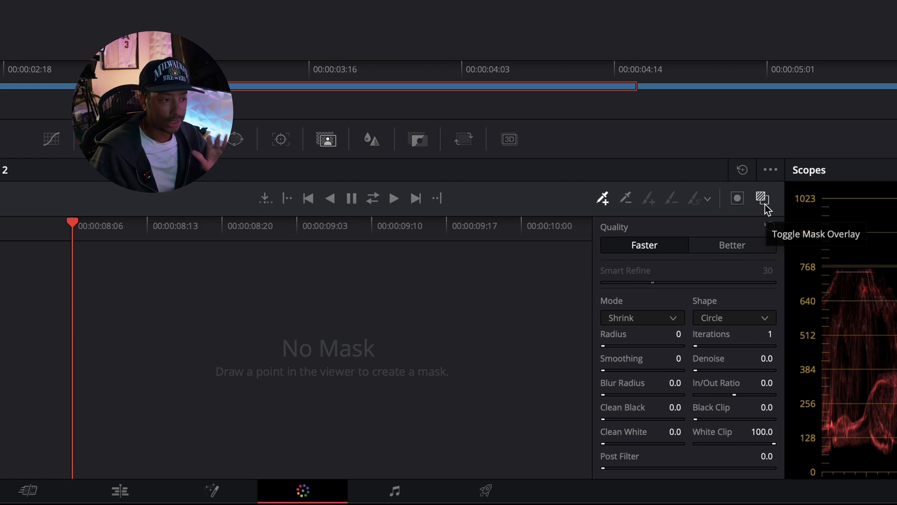
pyautogui.moveTo(603, 198)
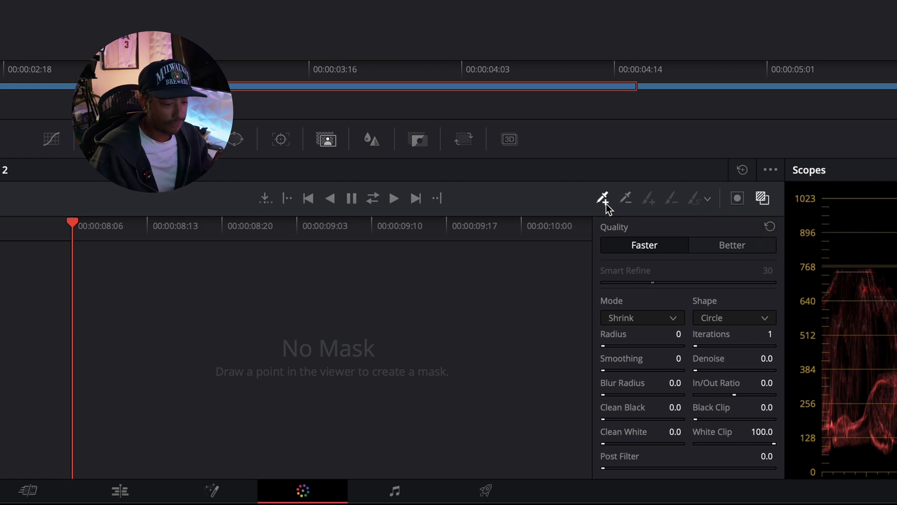
pyautogui.moveTo(604, 199)
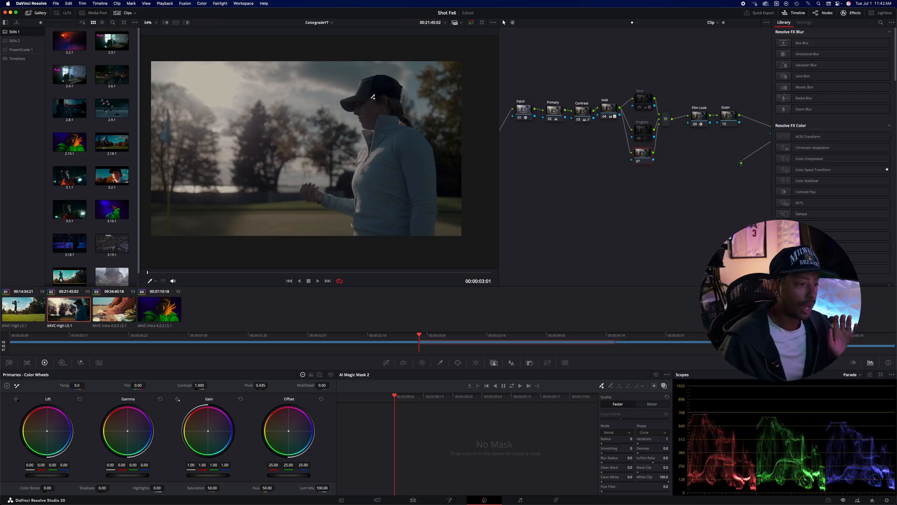
# Step: Mask the woman's face, cap and jacket with Magic Mask and set Quality to Better
pyautogui.click(370, 110)
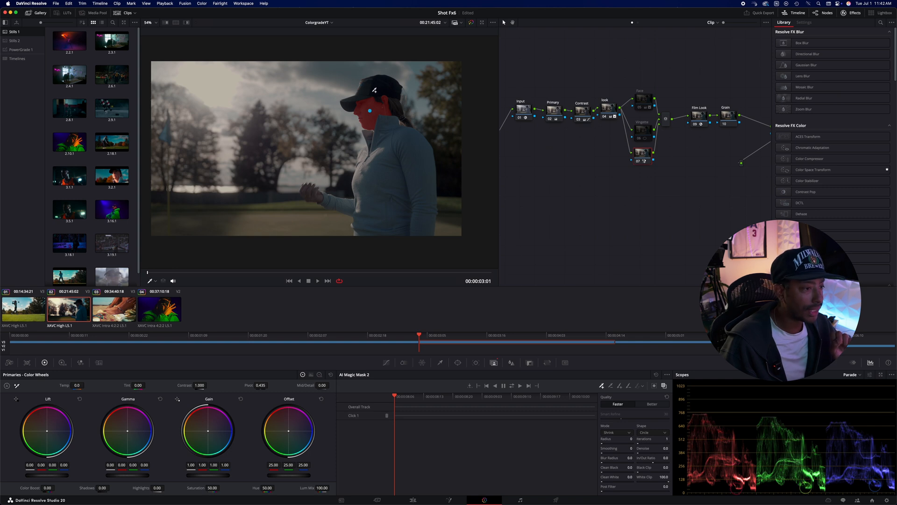
pyautogui.click(374, 91)
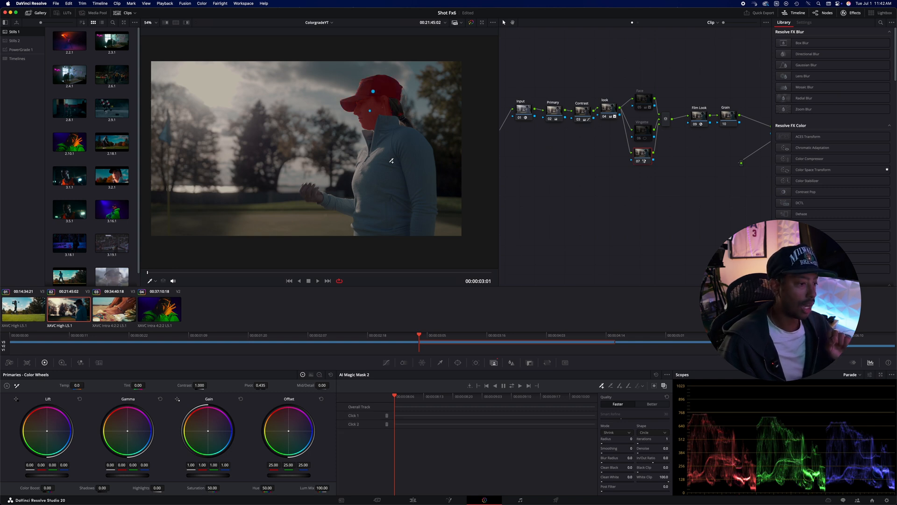
pyautogui.click(389, 164)
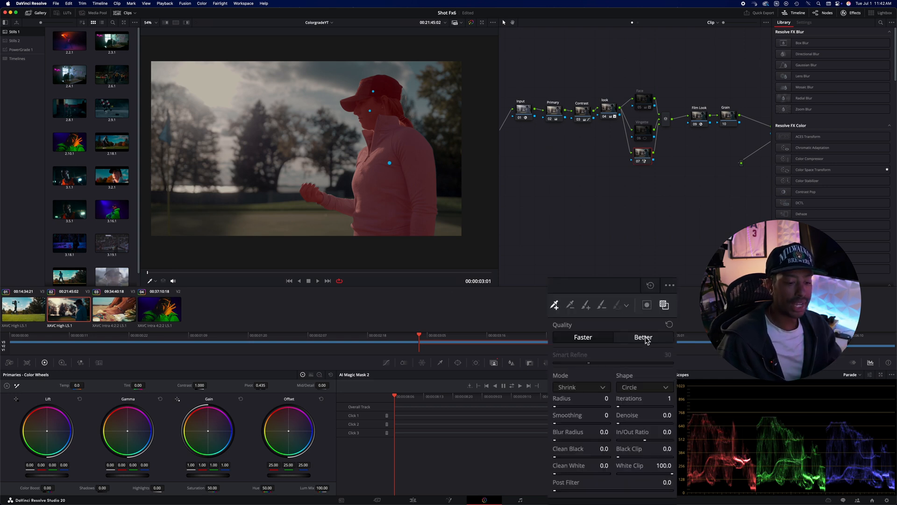
pyautogui.click(642, 337)
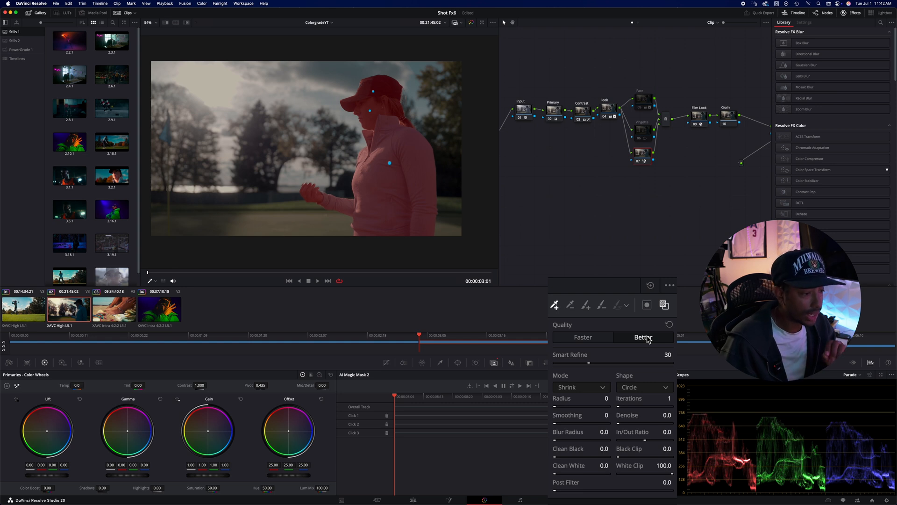
pyautogui.moveTo(612, 409)
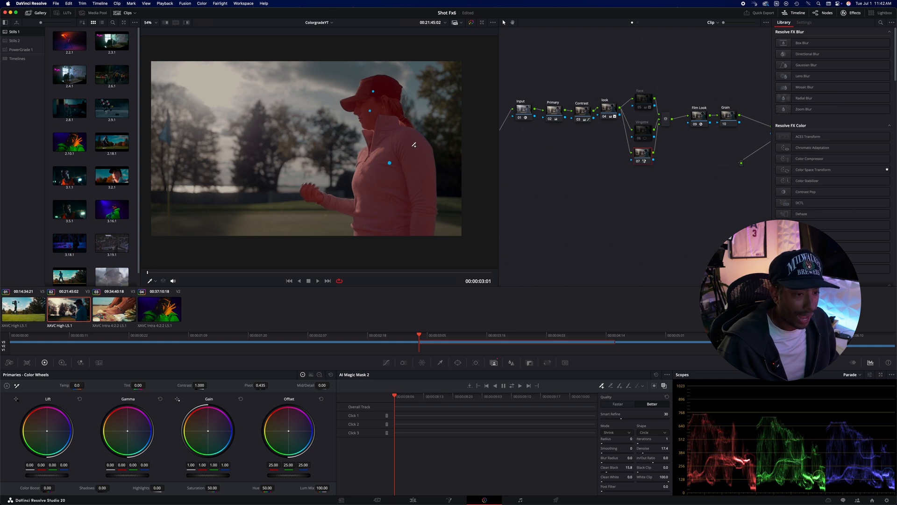
pyautogui.moveTo(500, 403)
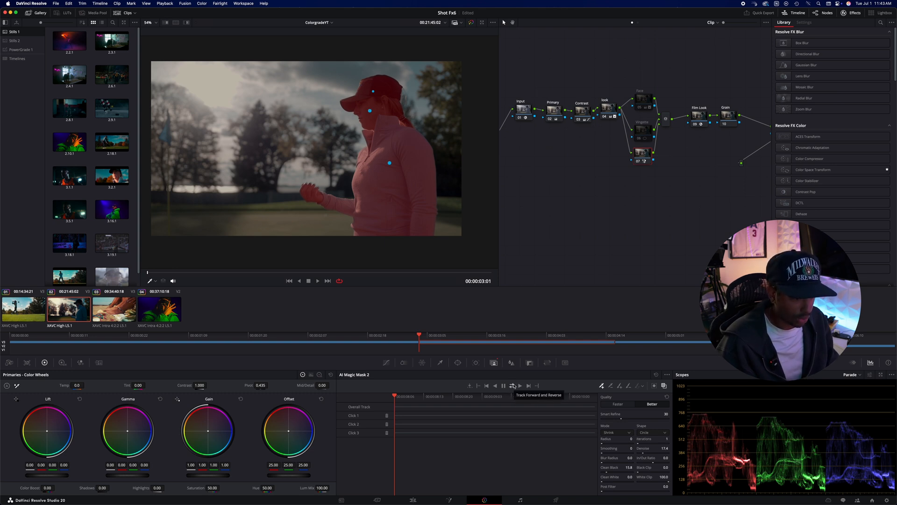
pyautogui.click(513, 385)
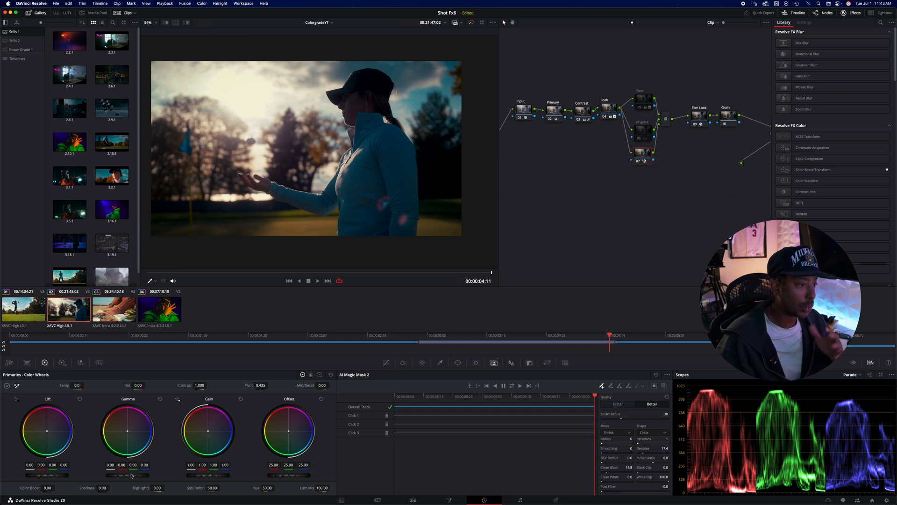
pyautogui.moveTo(126, 476)
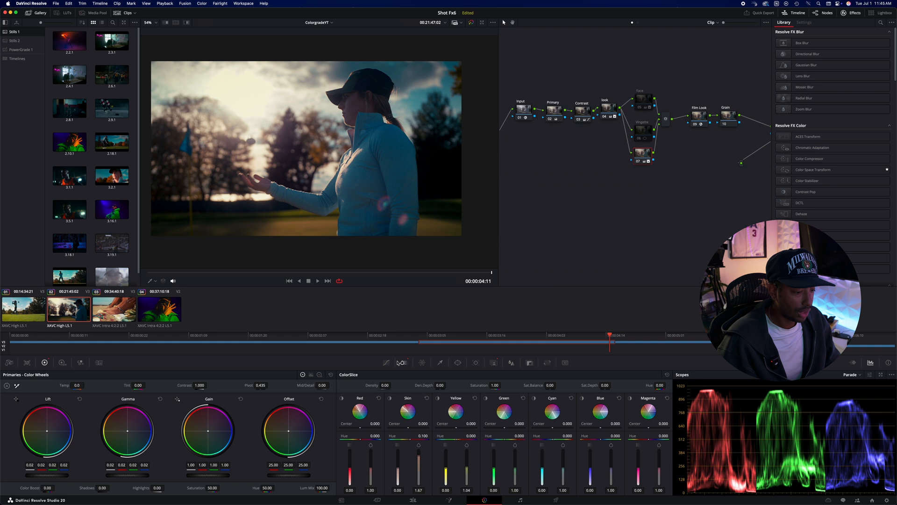
pyautogui.click(387, 362)
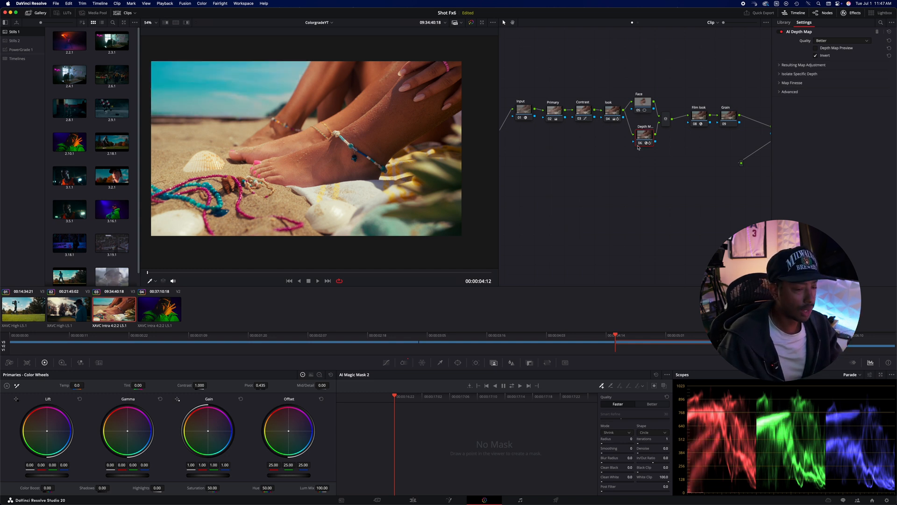
pyautogui.moveTo(645, 135)
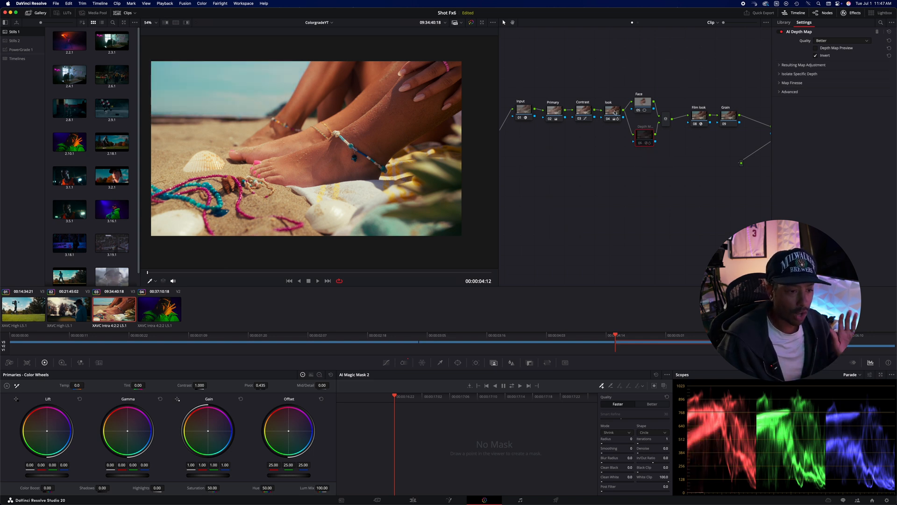
# Step: Add a node after the depth map node and enable Adjust Map Levels under Resulting Map Adjustment
pyautogui.rightClick(644, 136)
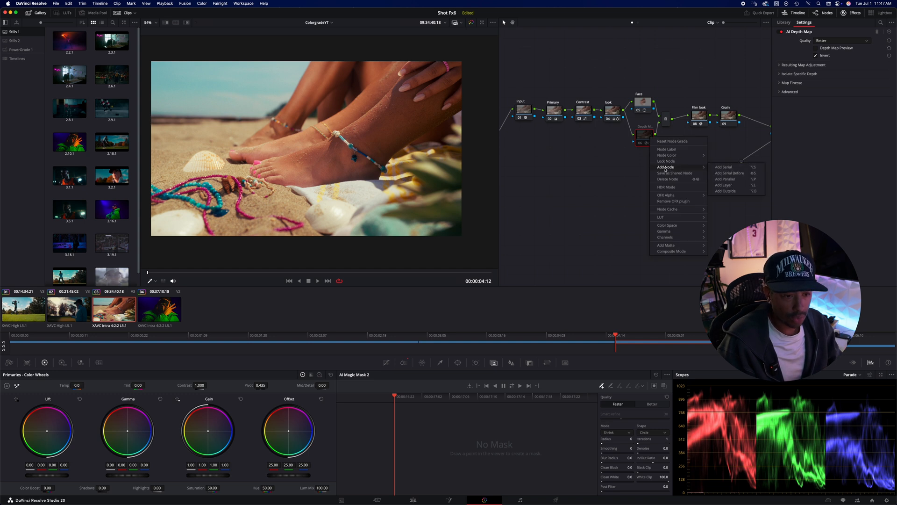
pyautogui.click(723, 166)
pyautogui.write('de')
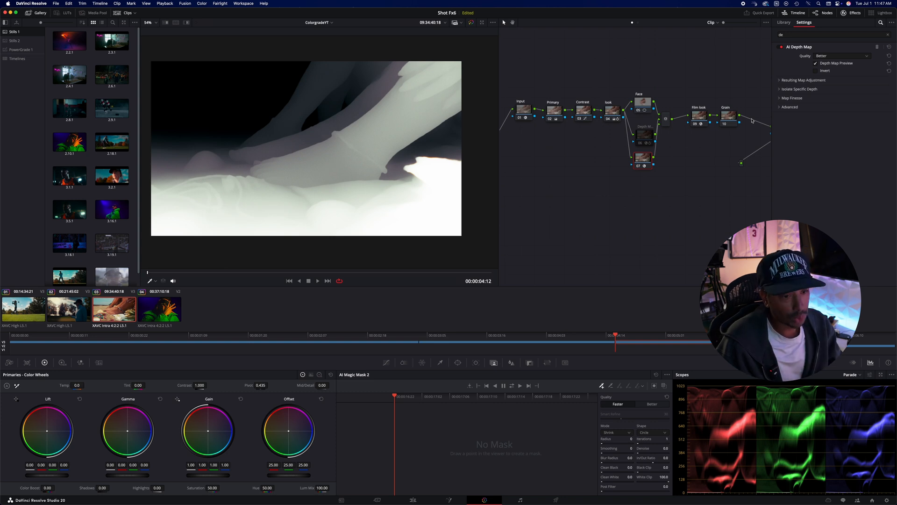
pyautogui.moveTo(751, 120)
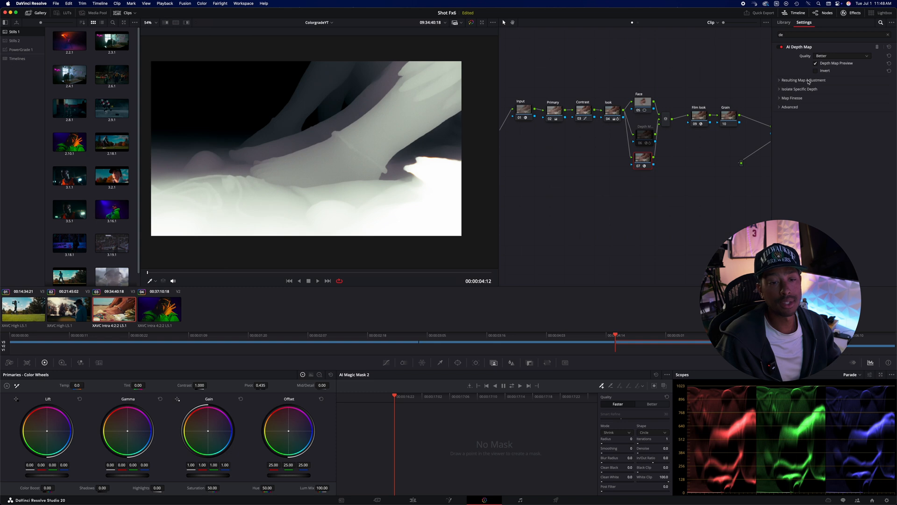
pyautogui.moveTo(816, 71)
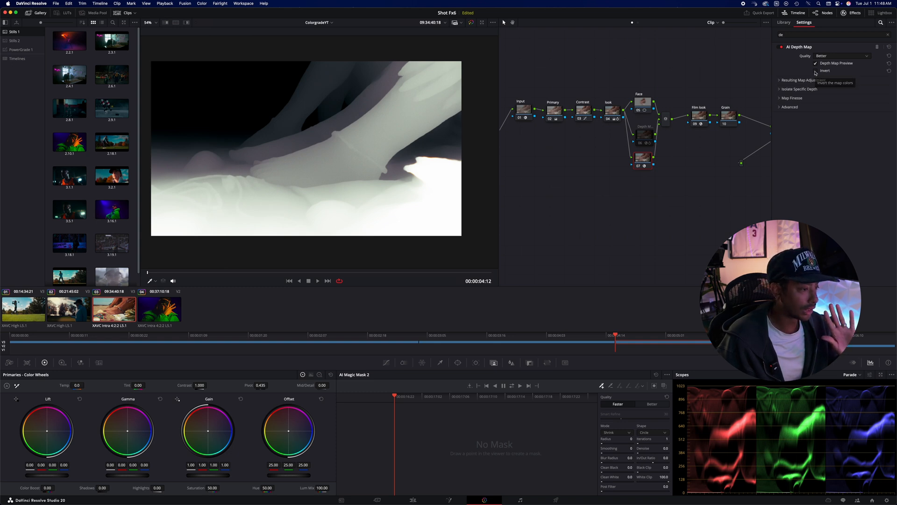
pyautogui.click(816, 70)
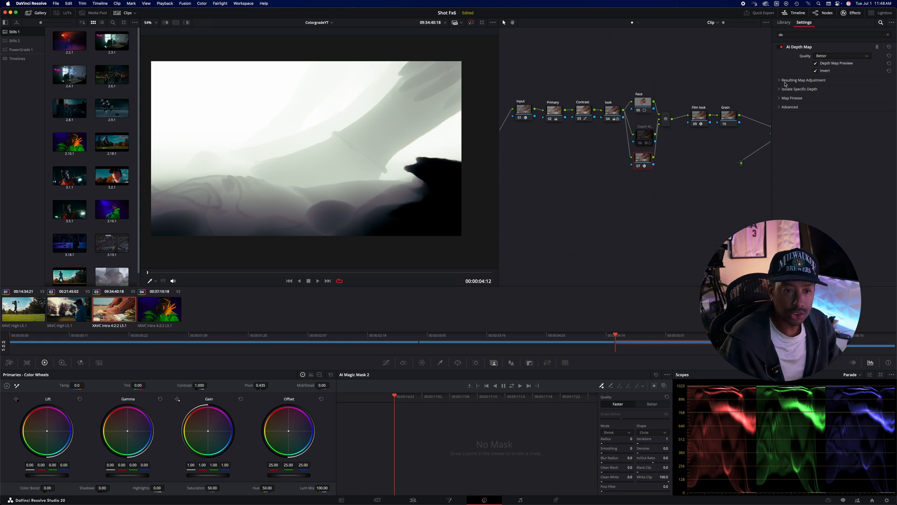
pyautogui.click(804, 80)
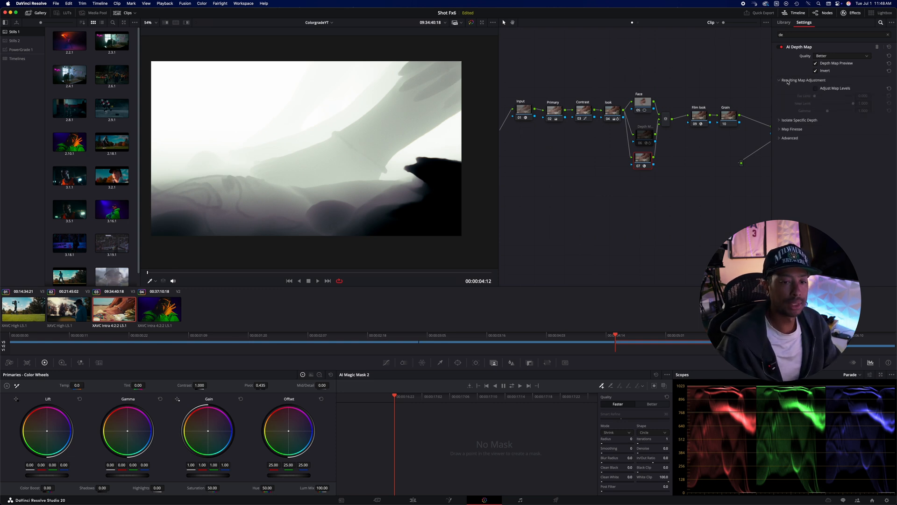
pyautogui.click(815, 88)
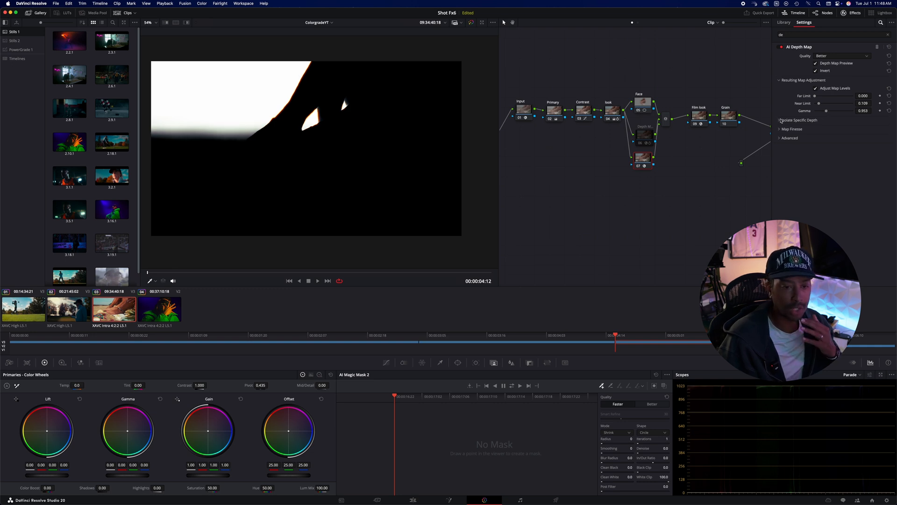
# Step: Expand Isolate Specific Depth and Map Finesse, enable Postprocessing, and soften the sky mask edges
pyautogui.click(780, 120)
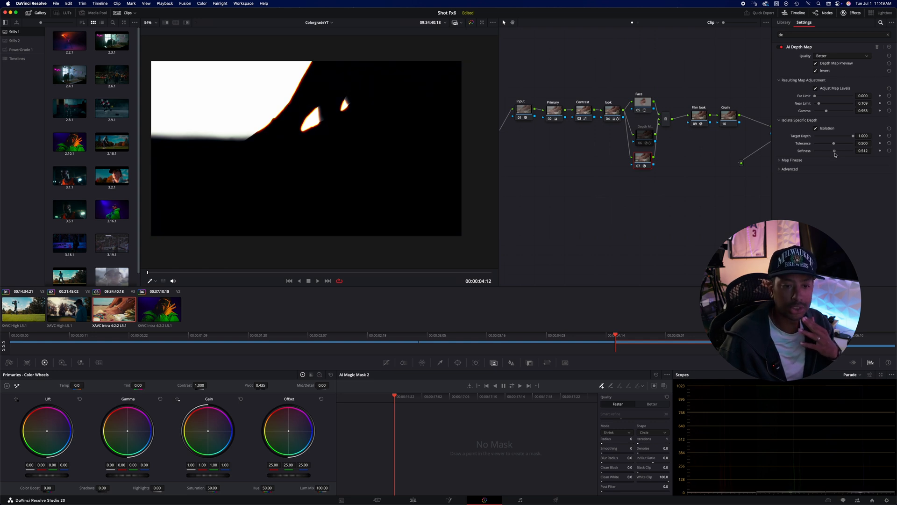
pyautogui.click(791, 160)
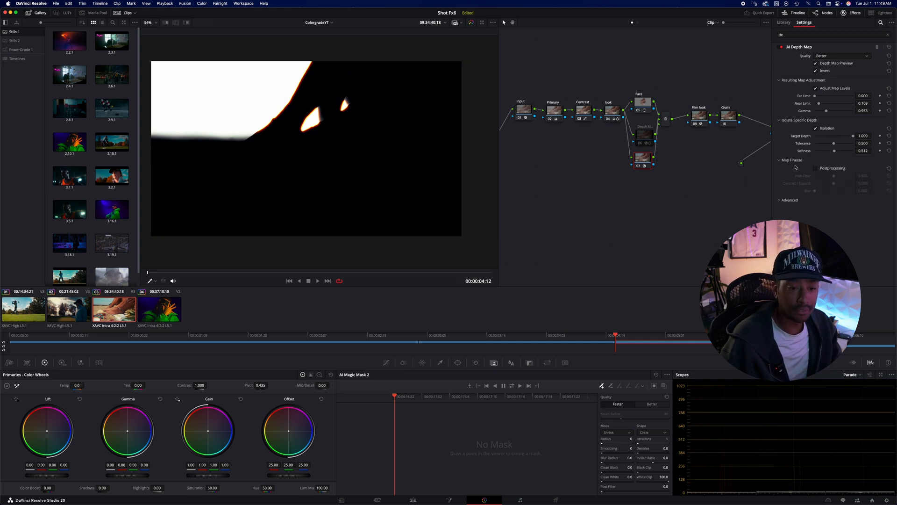
pyautogui.click(816, 168)
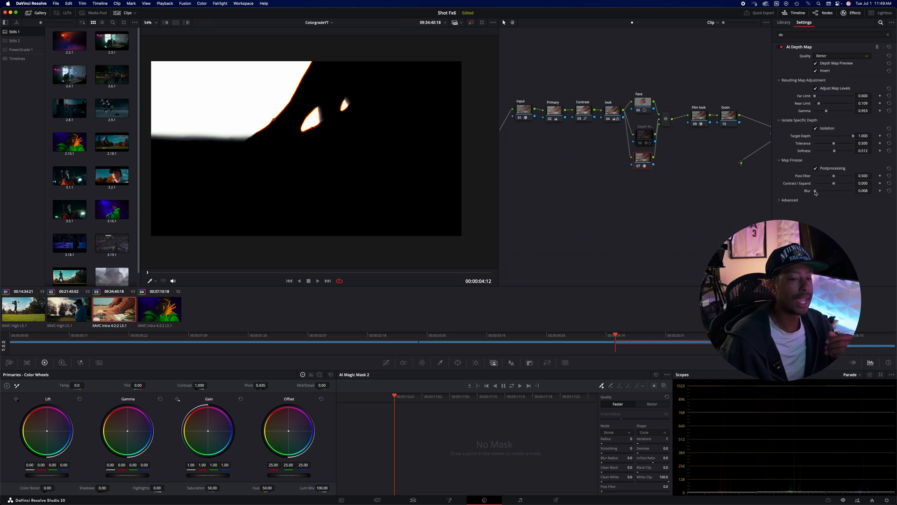
pyautogui.moveTo(816, 191); pyautogui.dragTo(835, 191)
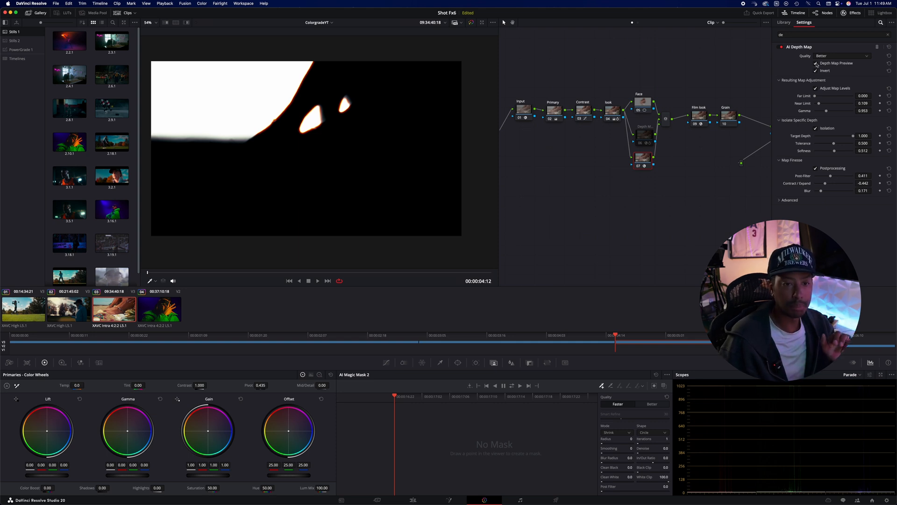
# Step: Turn off Depth Map Preview to show the graded beach shot
pyautogui.click(817, 63)
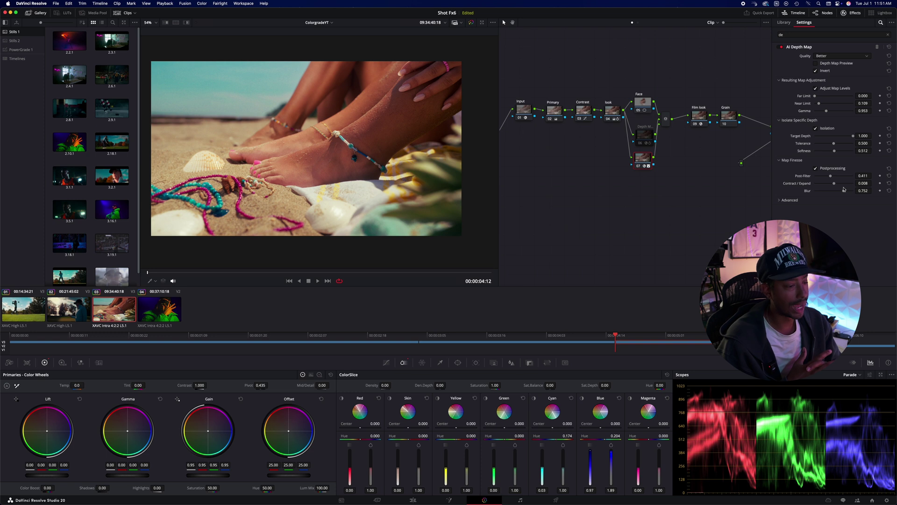
pyautogui.moveTo(833, 160)
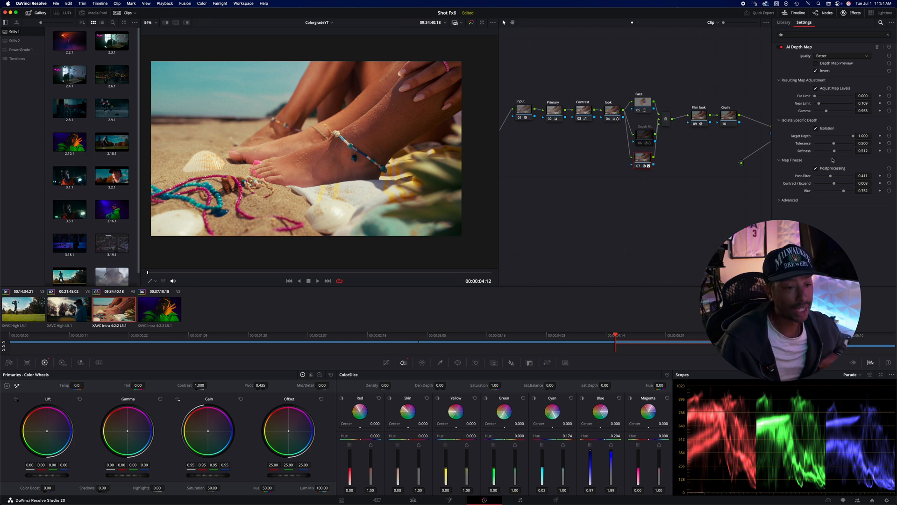
pyautogui.rightClick(643, 157)
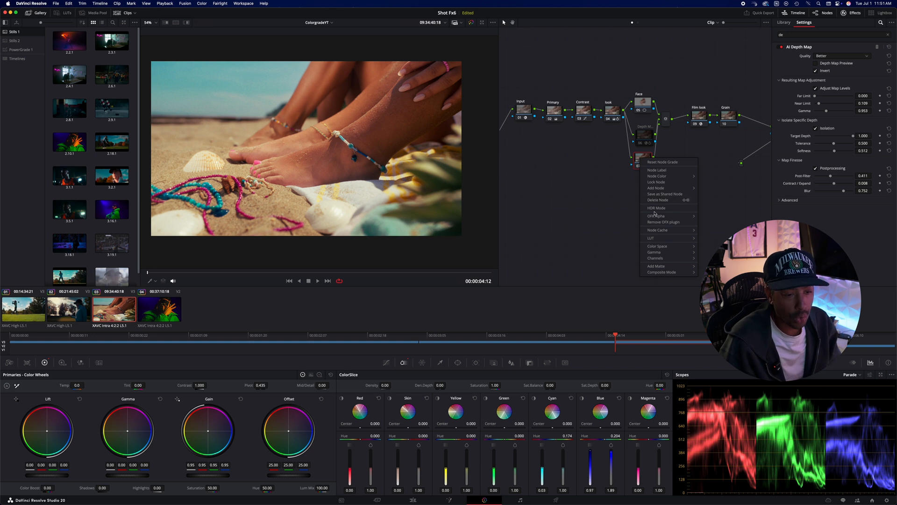
pyautogui.moveTo(658, 230)
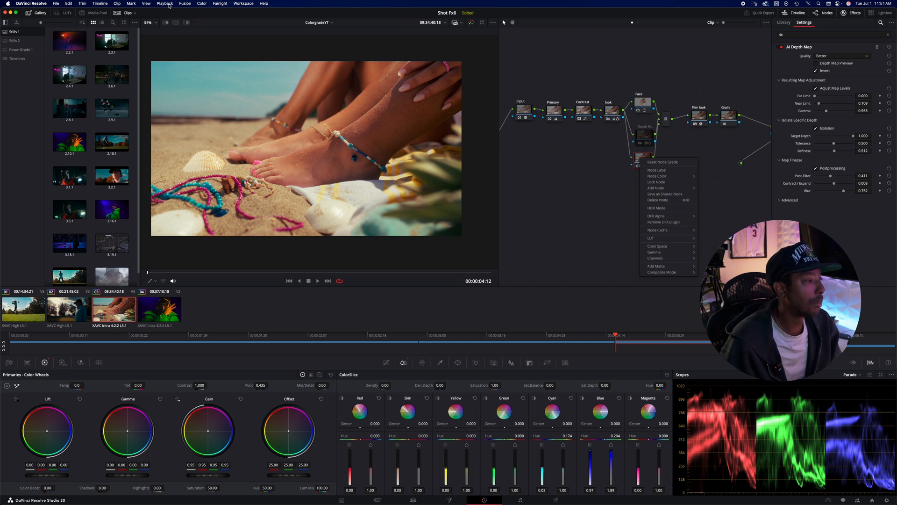
pyautogui.click(165, 3)
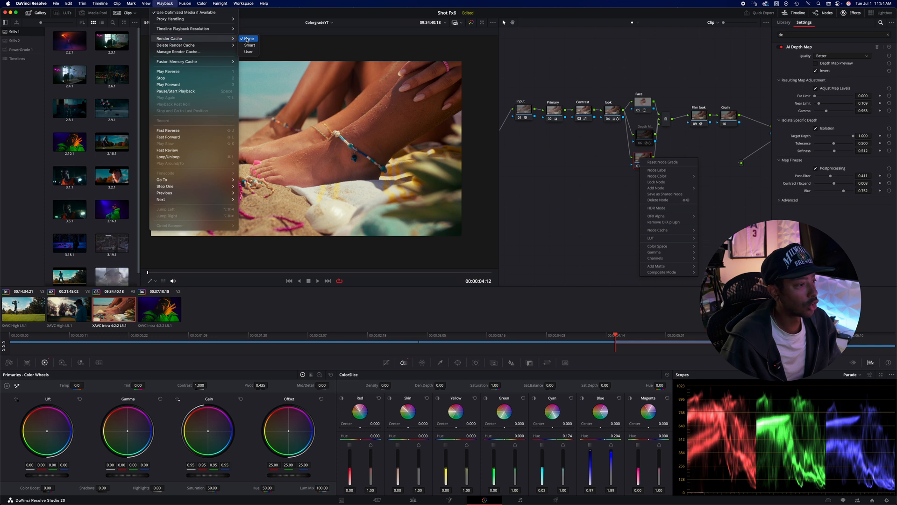
pyautogui.moveTo(249, 46)
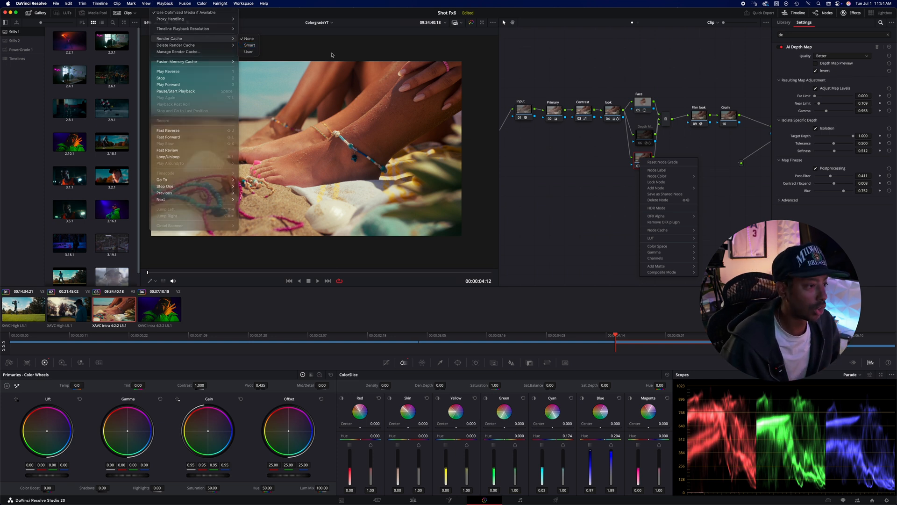
pyautogui.click(159, 308)
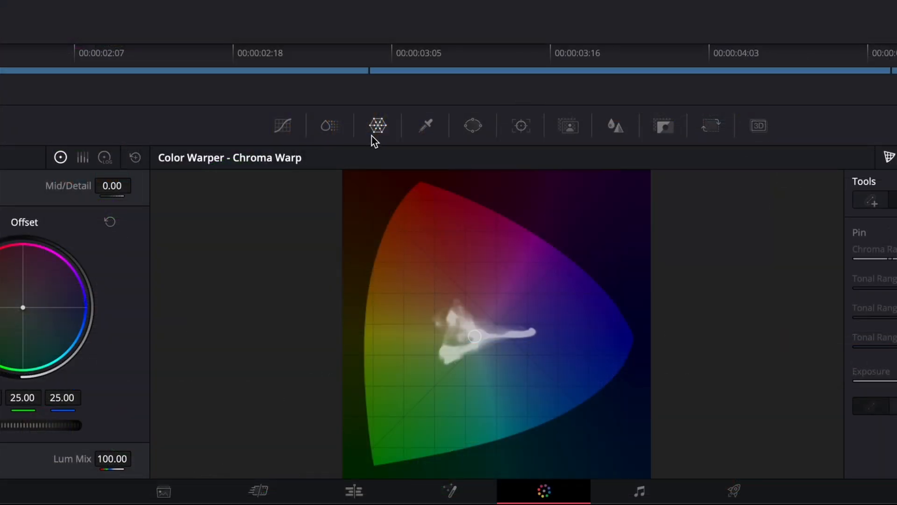
pyautogui.moveTo(467, 320)
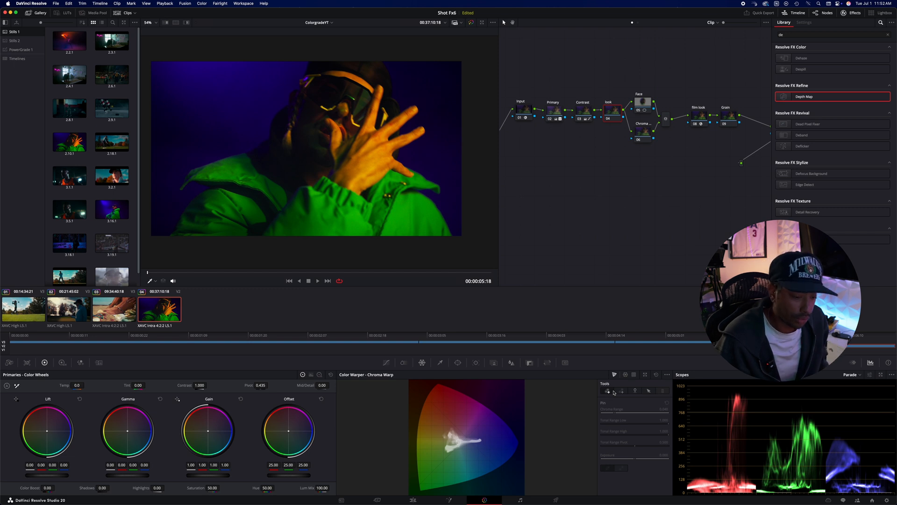
pyautogui.moveTo(622, 390)
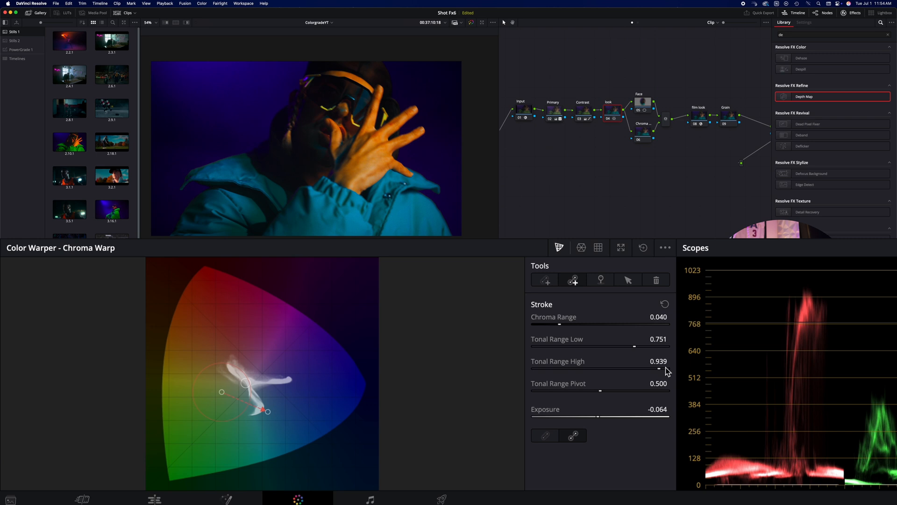
pyautogui.moveTo(342, 413)
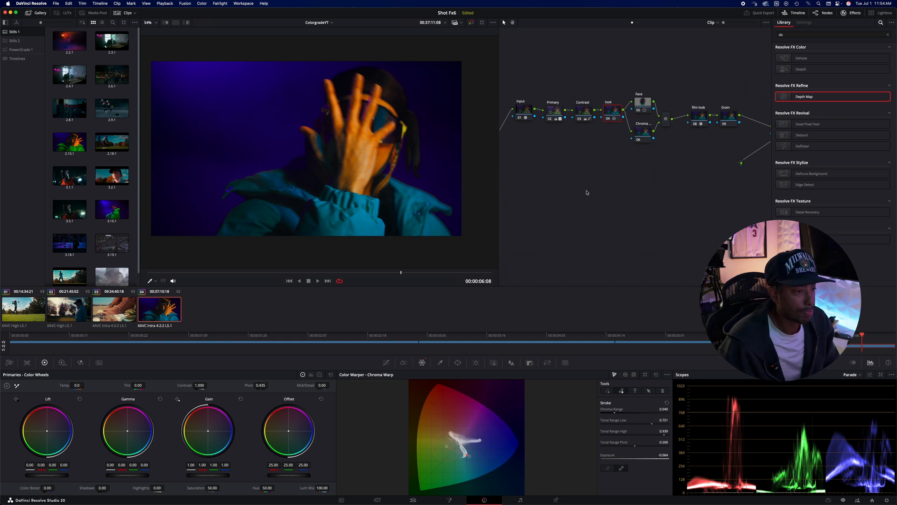
# Step: Select clip 02, the woman in a cap against the bright sky
pyautogui.click(69, 308)
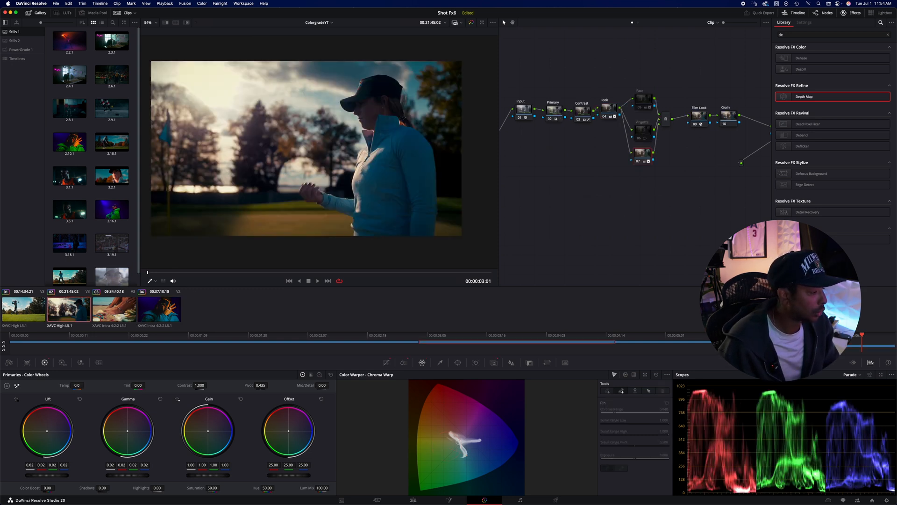